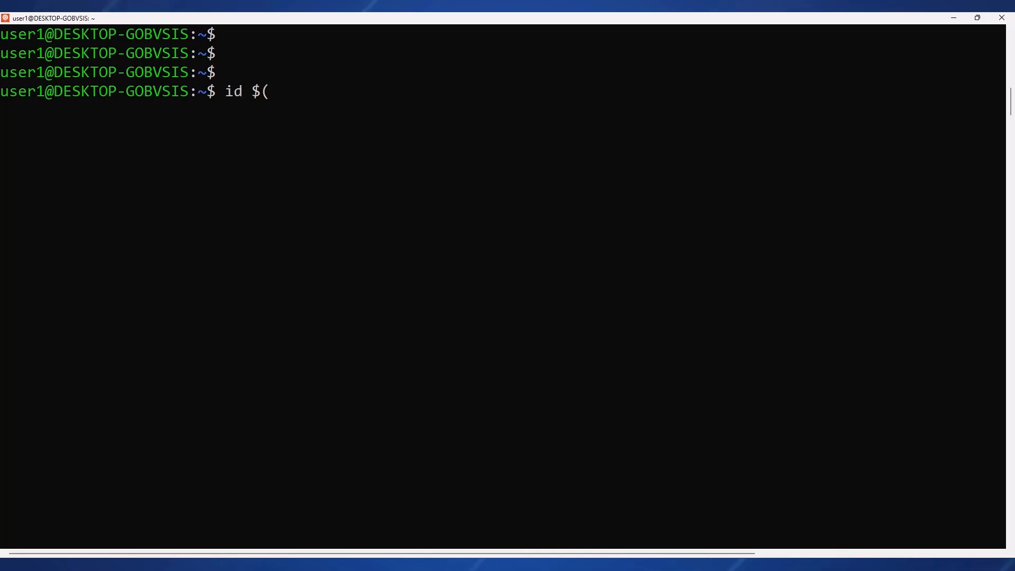
# Run id $(whoami) to print the current user's uid, gid and groups
pyautogui.write('whoami)')
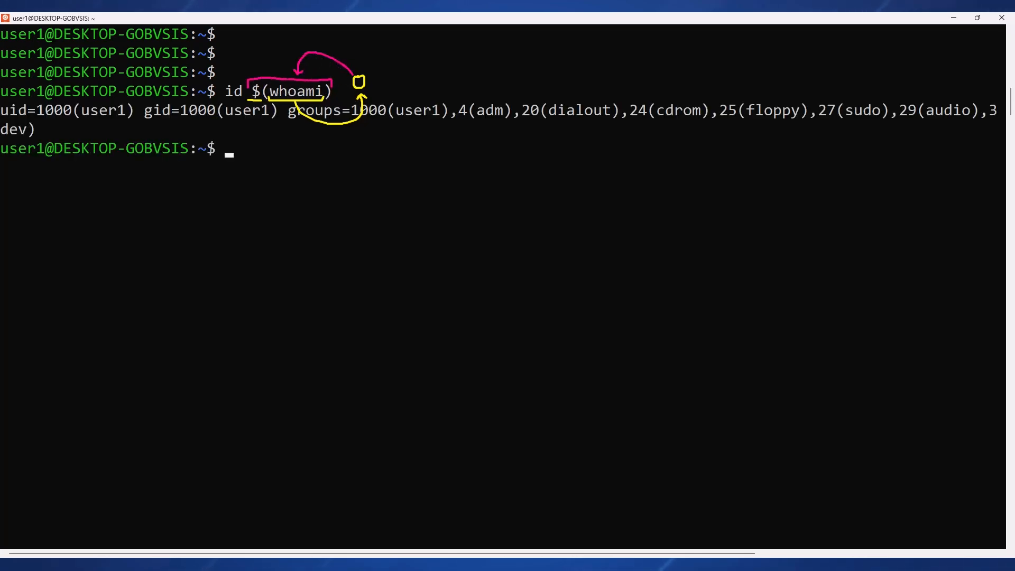
# Enter grep root <(ps -ef) at the prompt without running it
pyautogui.write('grep root <(ps')
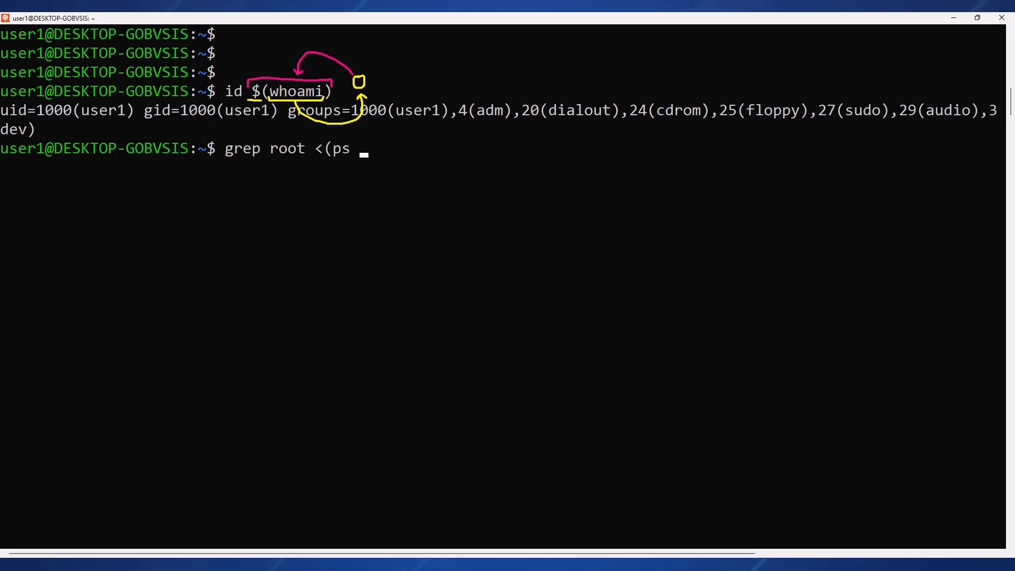
pyautogui.write('-ef)')
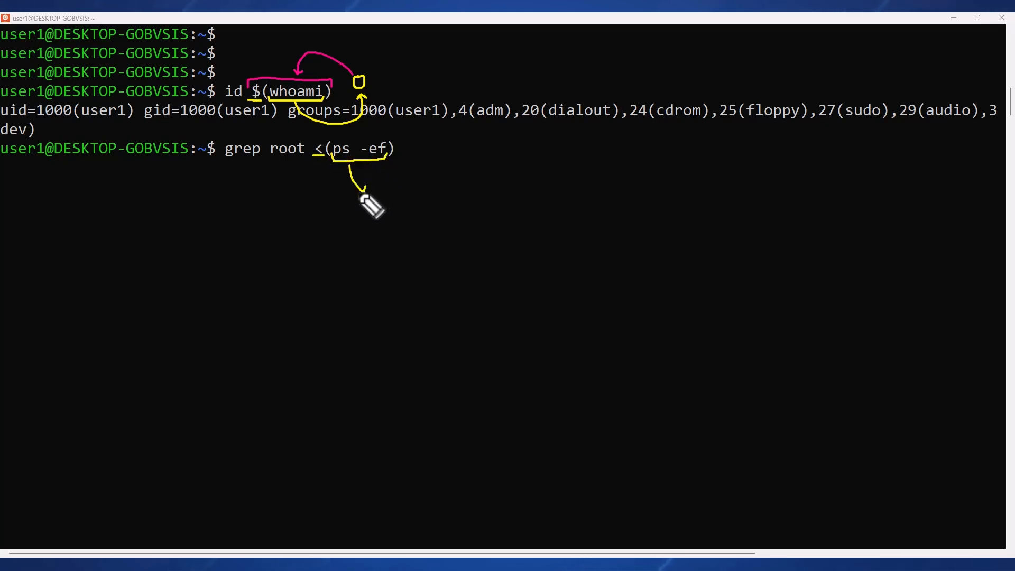
pyautogui.moveTo(376, 194); pyautogui.dragTo(421, 175)
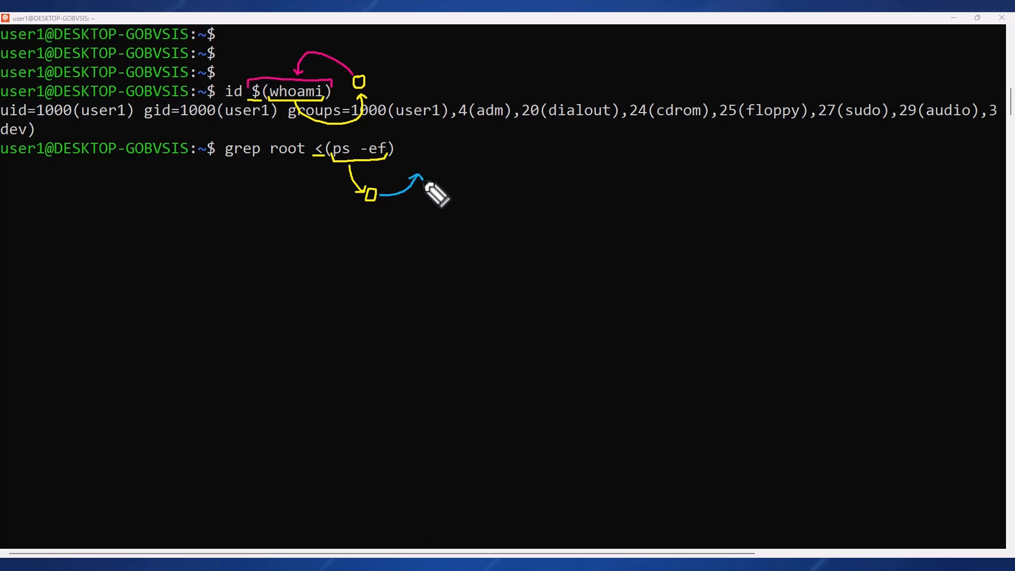